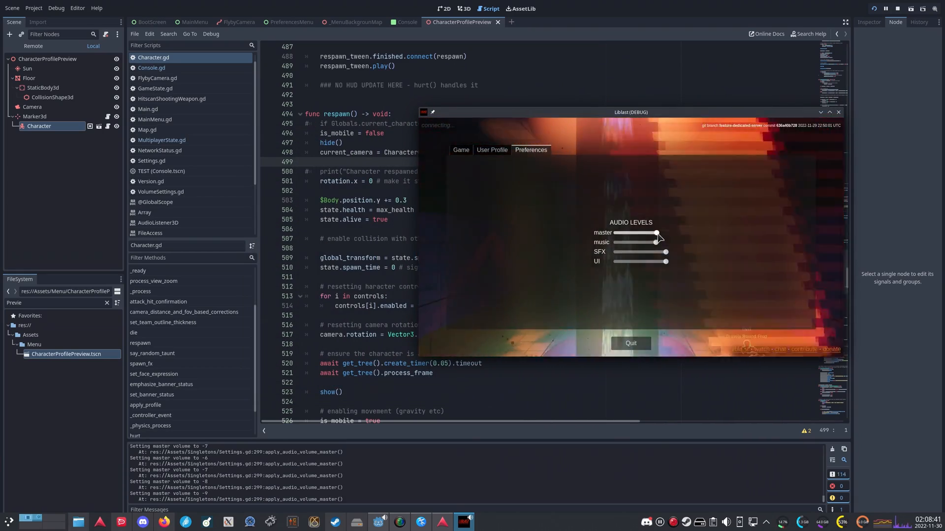
# Run the WeaponTest scene, which halts on the null-instance current_character error in _ready
pyautogui.click(461, 149)
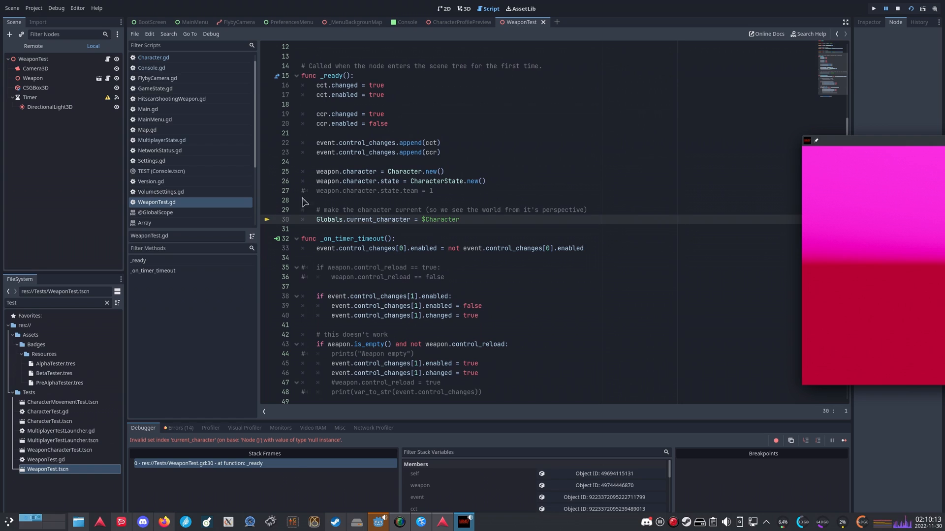
# Stop the game, preview the scene through Camera3D in the 3D workspace, then run it again
pyautogui.click(872, 9)
pyautogui.write('dev')
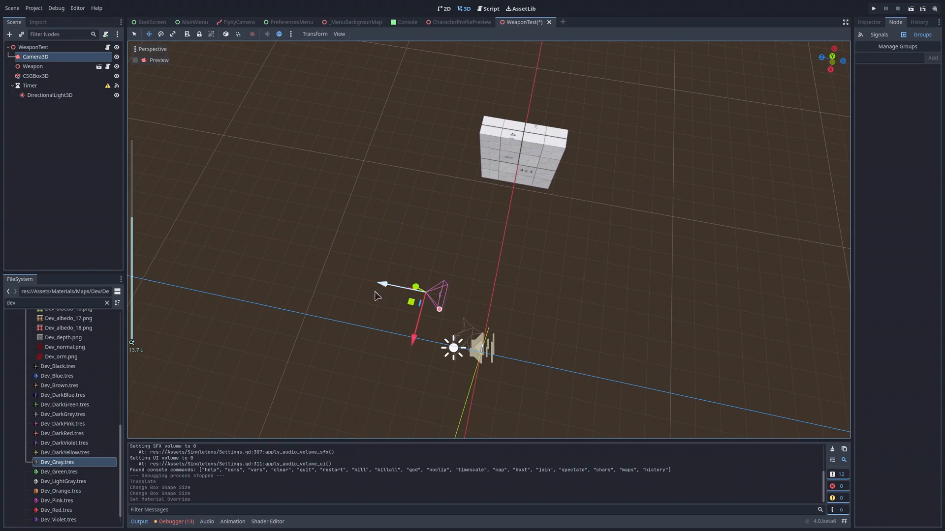
pyautogui.click(140, 59)
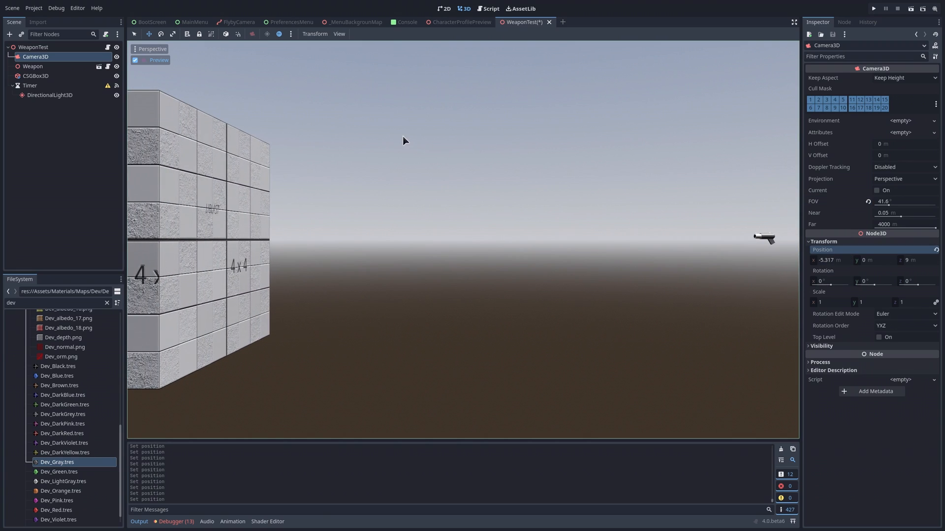
pyautogui.click(872, 8)
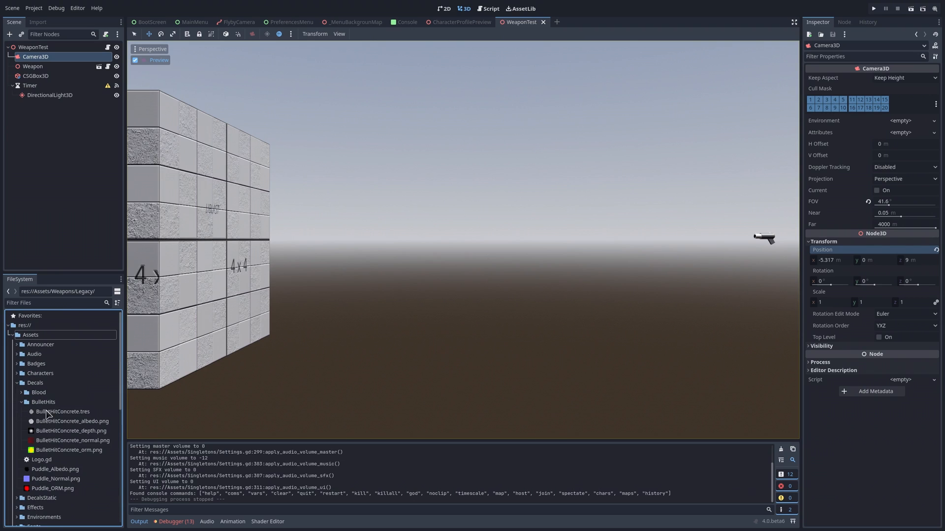
# Filter for 'Weap', load HitscanShootingWeapon.tscn, select Barrel1 and show its shooting script
pyautogui.click(63, 411)
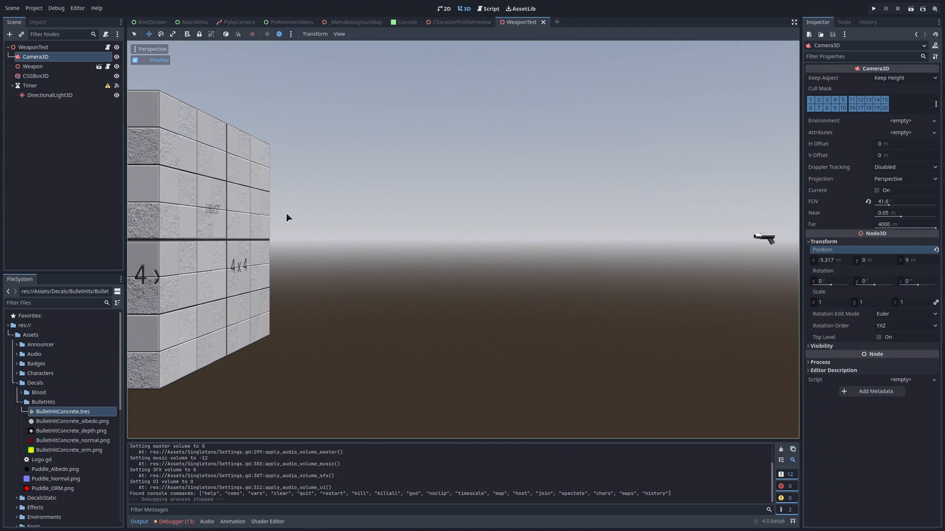
pyautogui.write('Q')
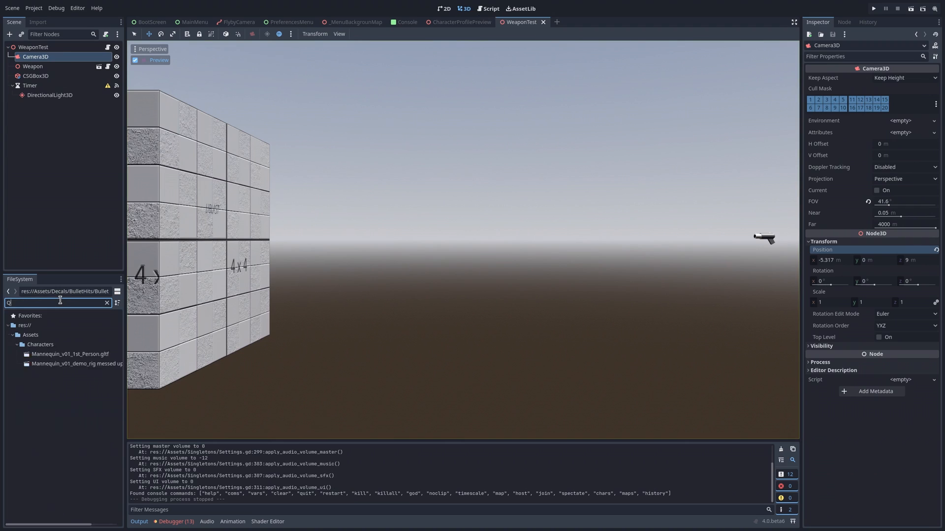
pyautogui.write('Weap')
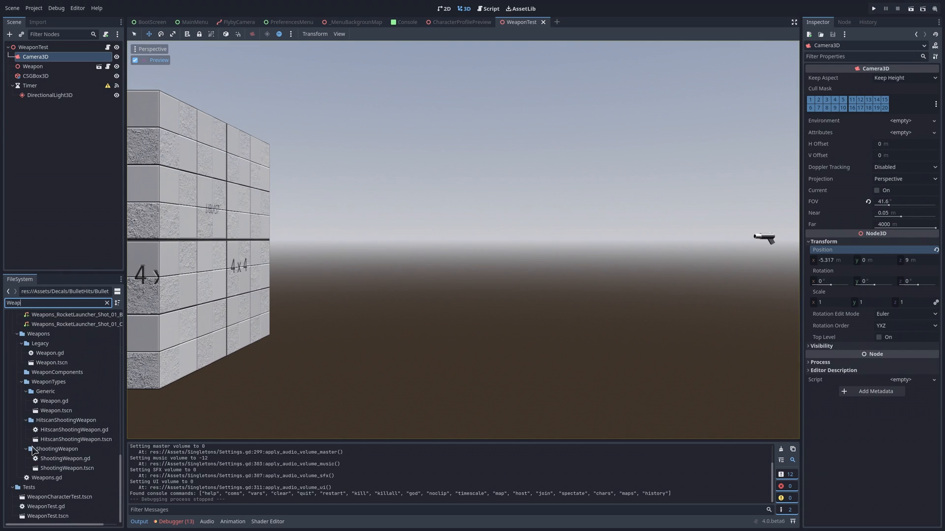
pyautogui.doubleClick(73, 439)
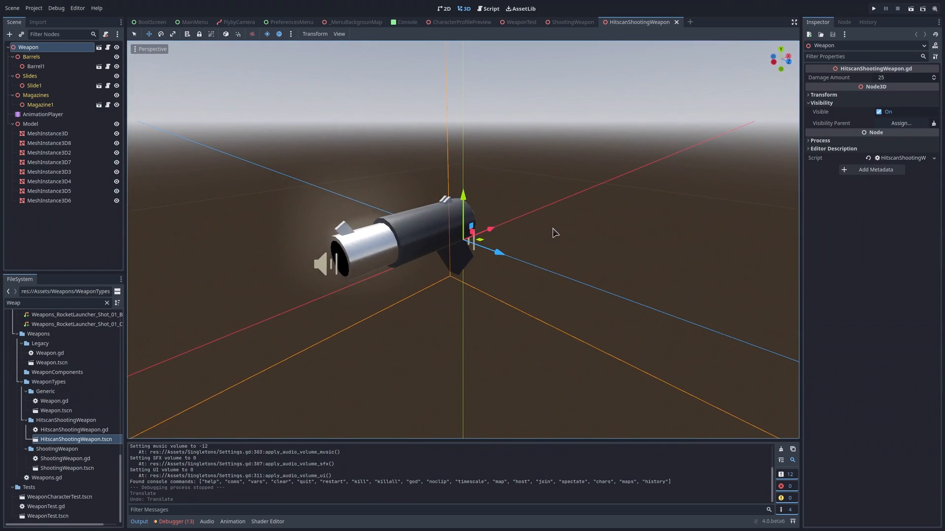
pyautogui.click(35, 66)
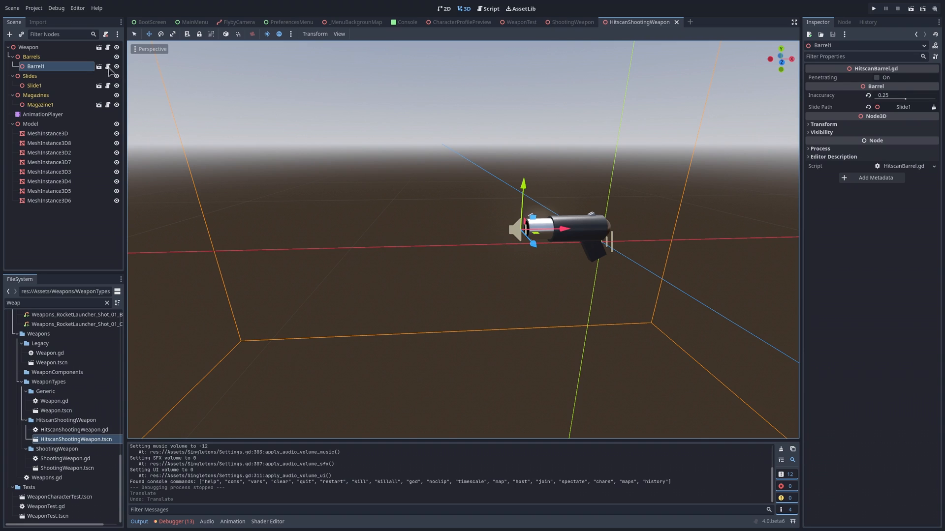
pyautogui.click(488, 8)
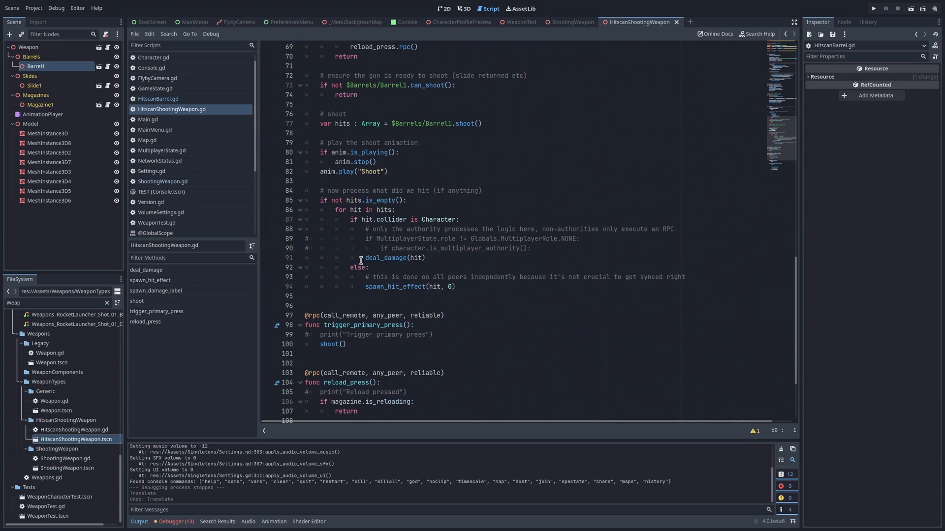
# Add effect.look_at(hit.position + hit.normal) in spawn_hit_effect, then filter files for 'Hit'
pyautogui.click(457, 287)
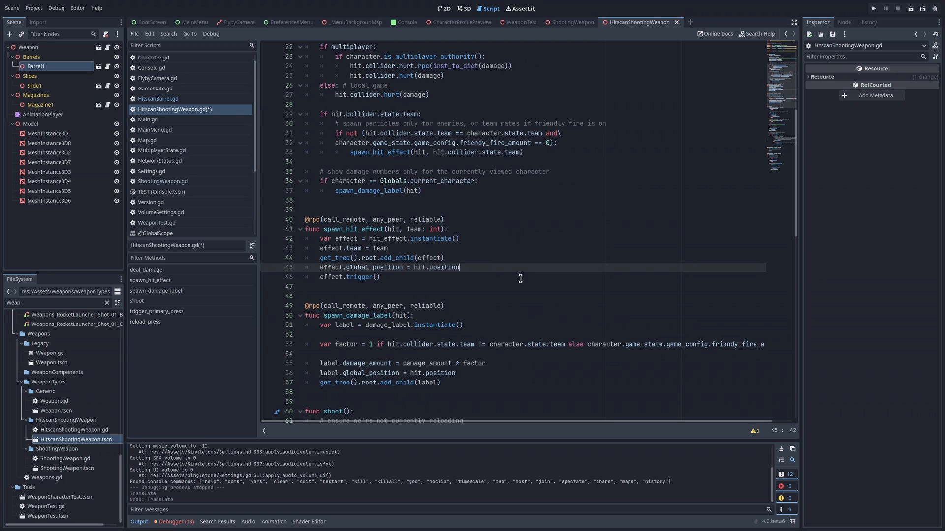
pyautogui.write('effect.look_at(')
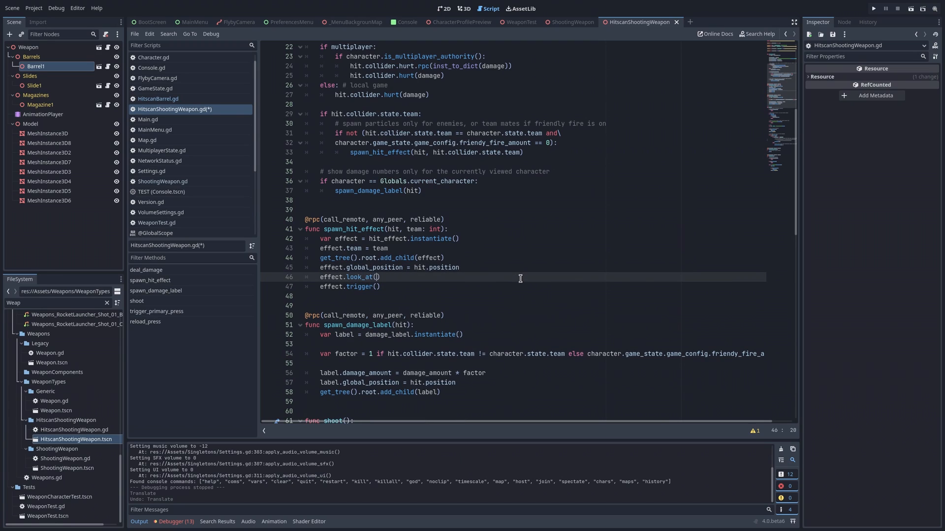
pyautogui.write('hit.position + hi')
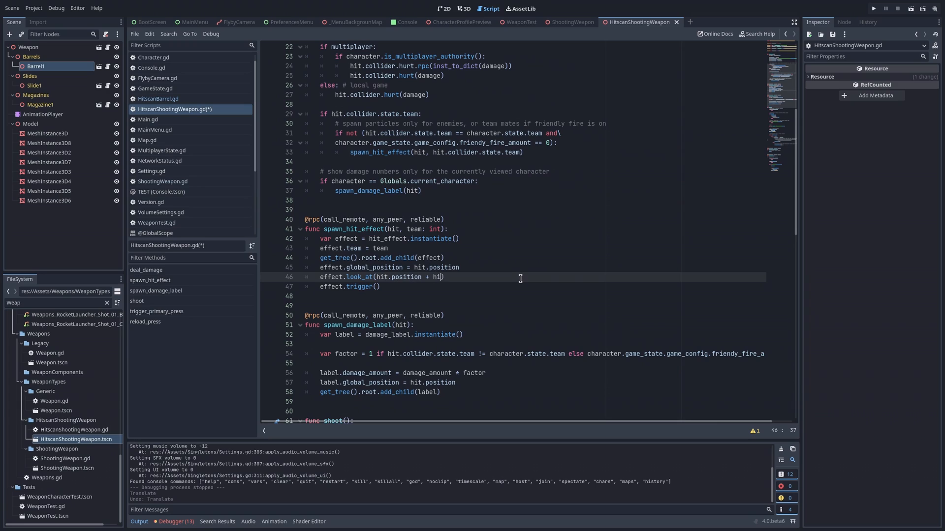
pyautogui.write('t.normal')
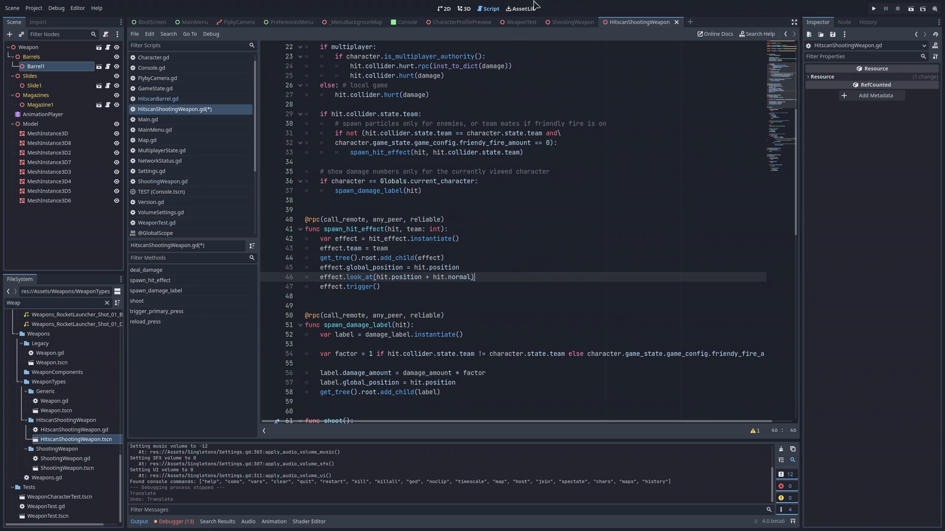
pyautogui.write('Hit')
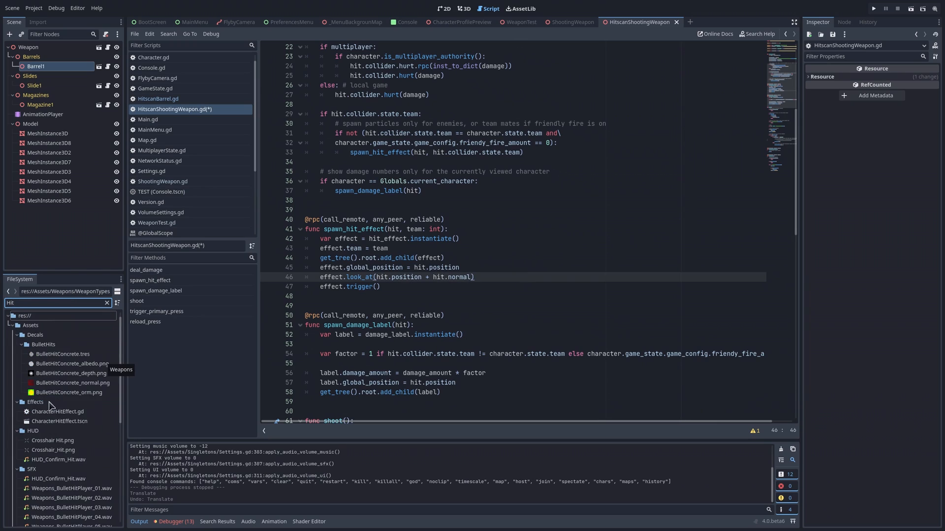
# Load CharacterHitEffect.tscn and add a Decal using the BulletHitConcrete textures with extents 0.1/0.1/1
pyautogui.doubleClick(57, 421)
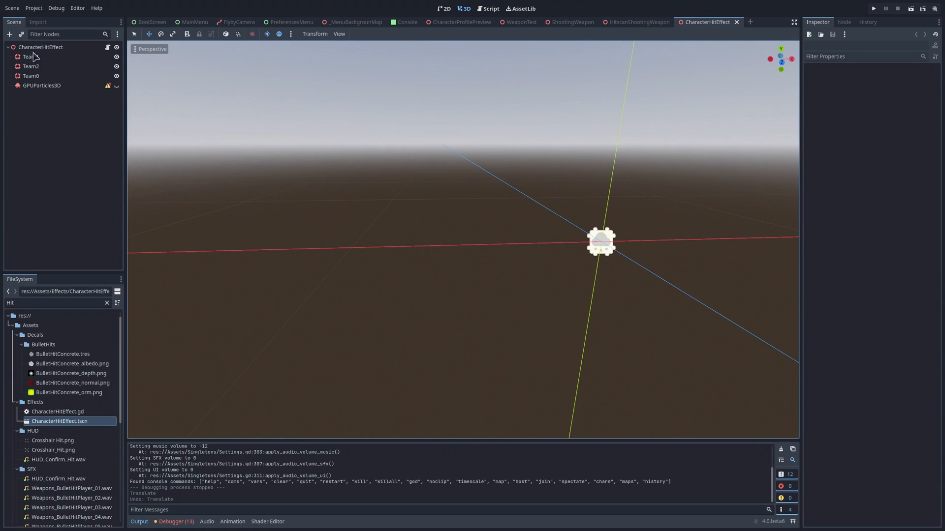
pyautogui.click(39, 47)
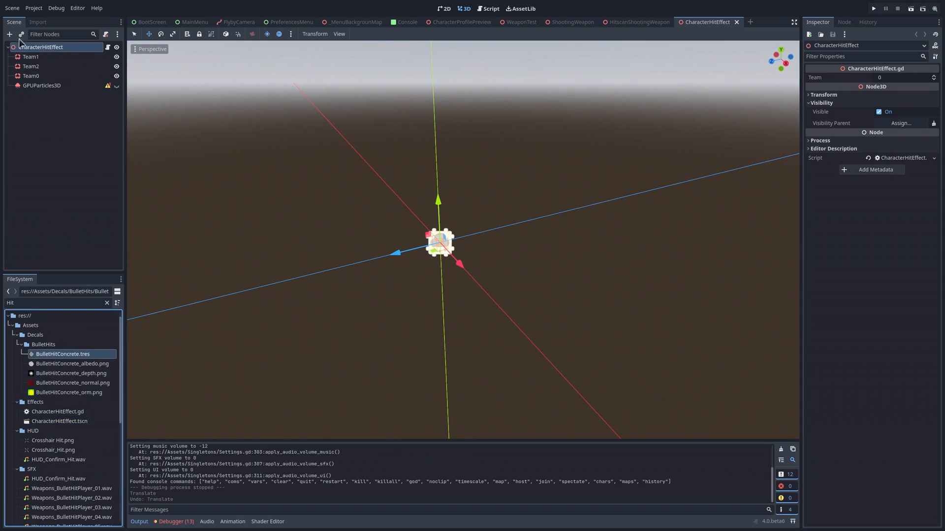
pyautogui.click(21, 33)
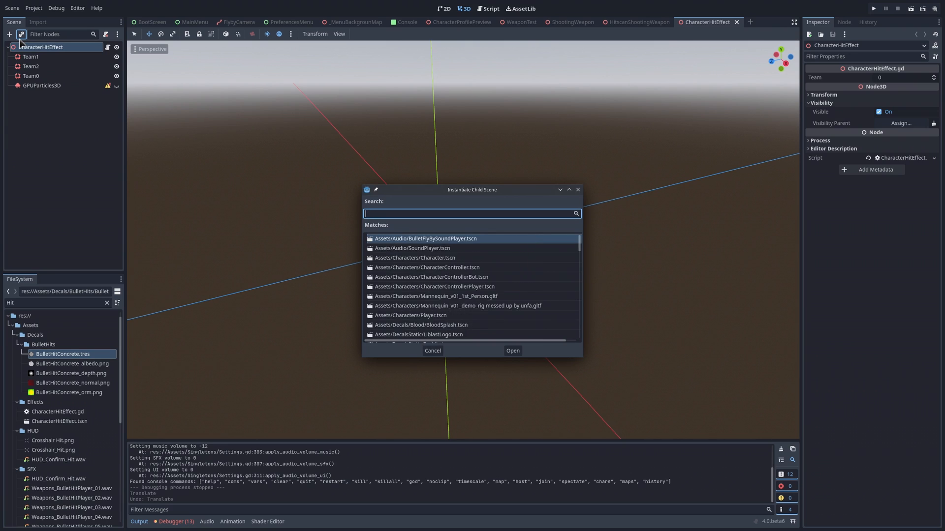
pyautogui.write('Hit')
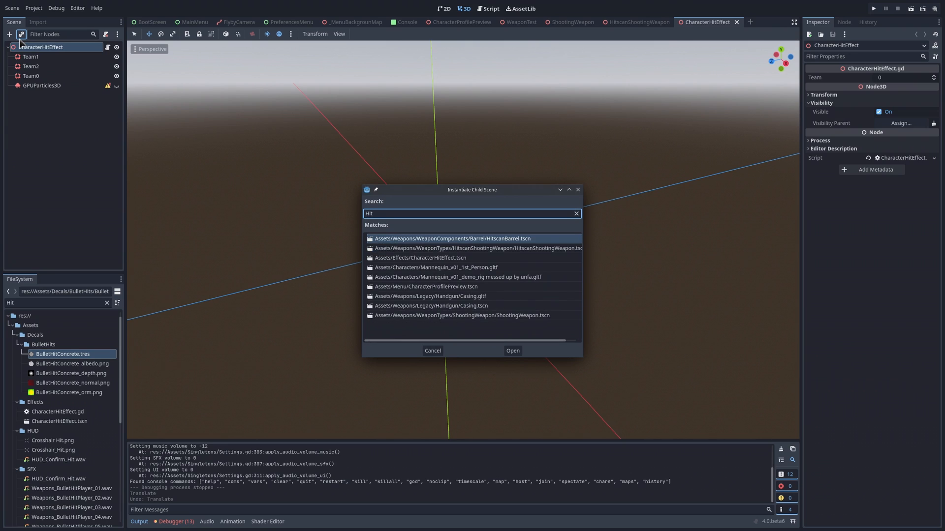
pyautogui.write('Conc')
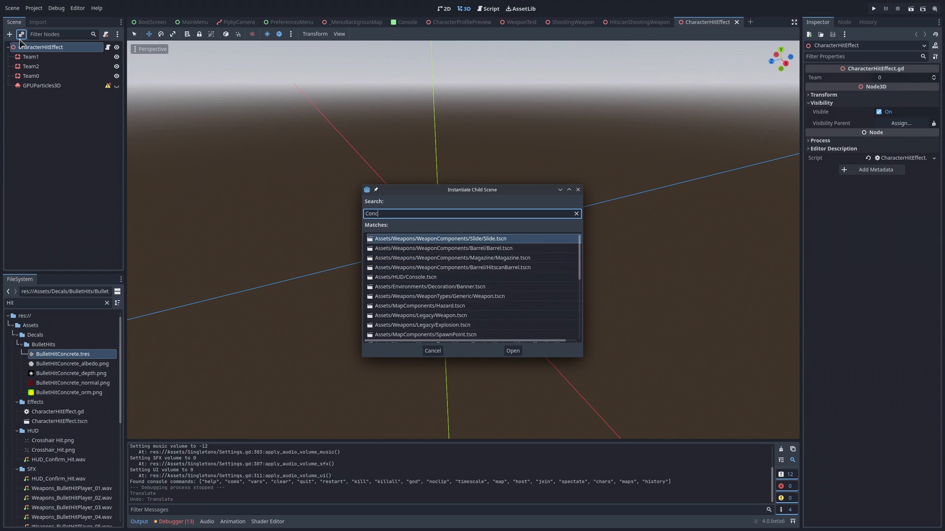
pyautogui.click(576, 212)
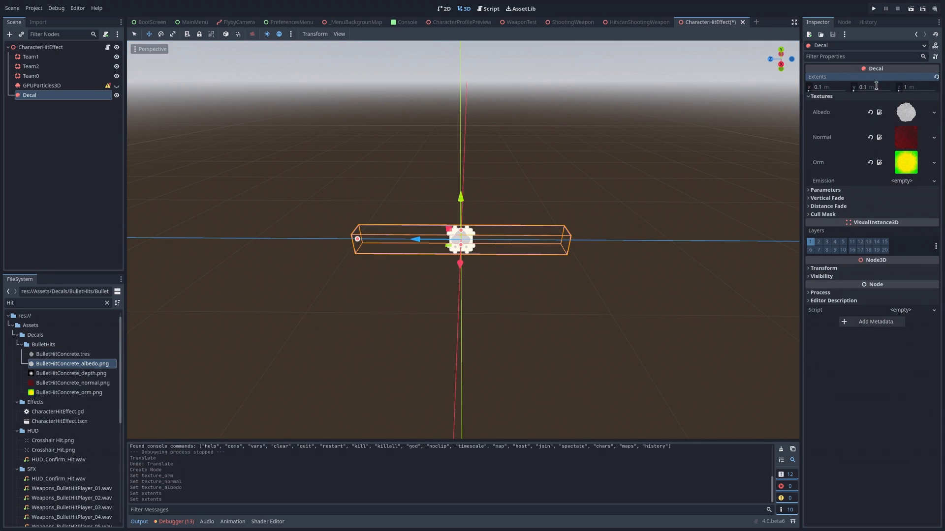
# Add a MeshInstance3D child, reposition it in the scene and select it
pyautogui.click(9, 35)
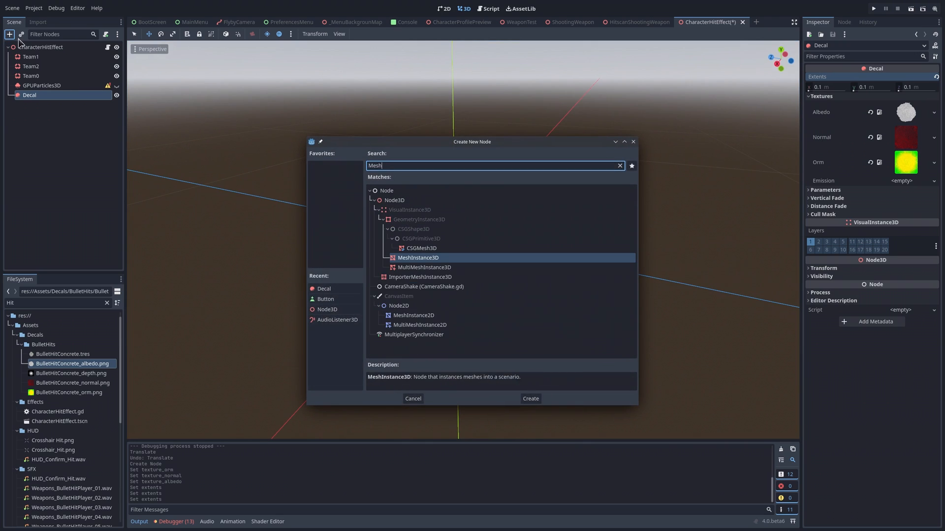
pyautogui.click(530, 398)
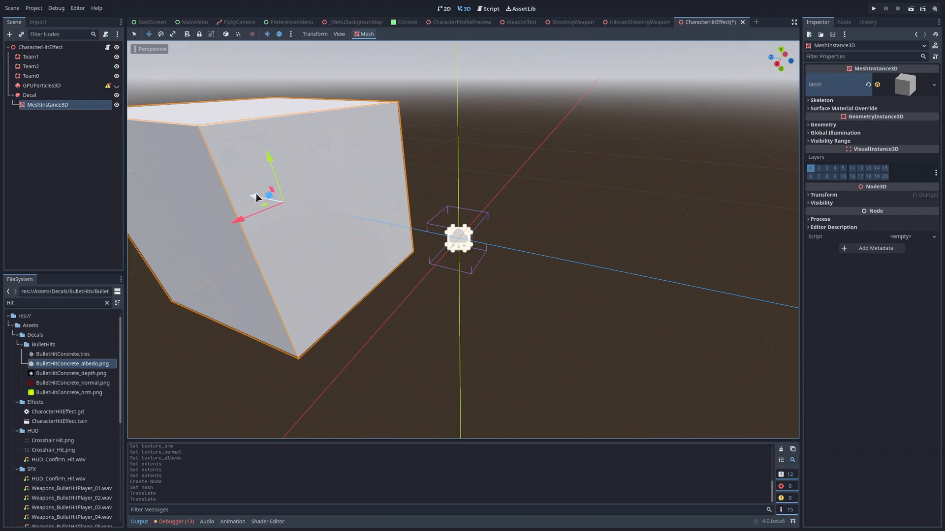
pyautogui.moveTo(268, 157); pyautogui.dragTo(380, 267)
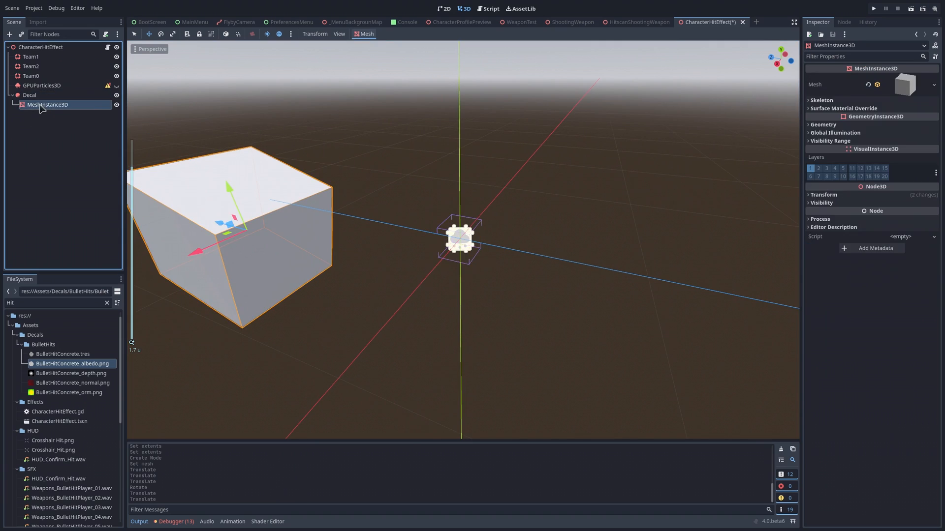
pyautogui.click(571, 21)
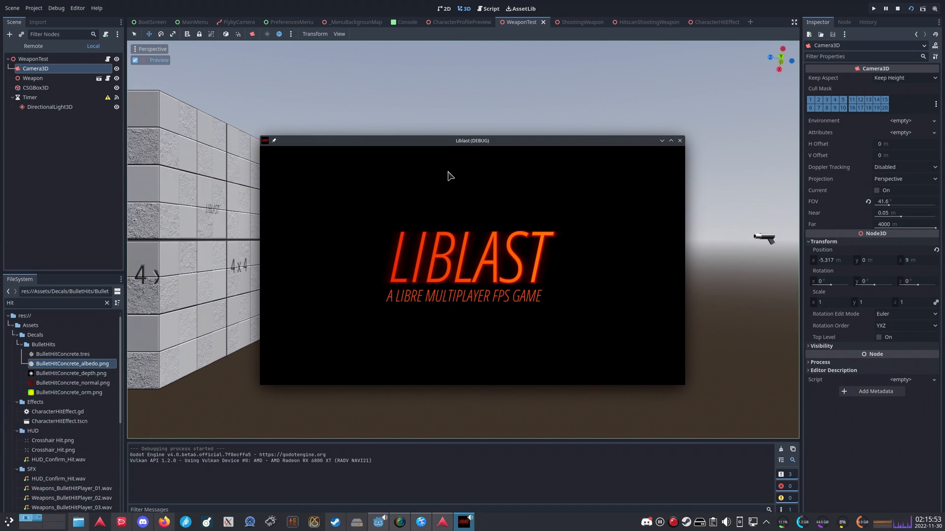
# Run the game and shoot the tiled wall so a white hit box appears
pyautogui.moveTo(472, 141); pyautogui.dragTo(559, 58)
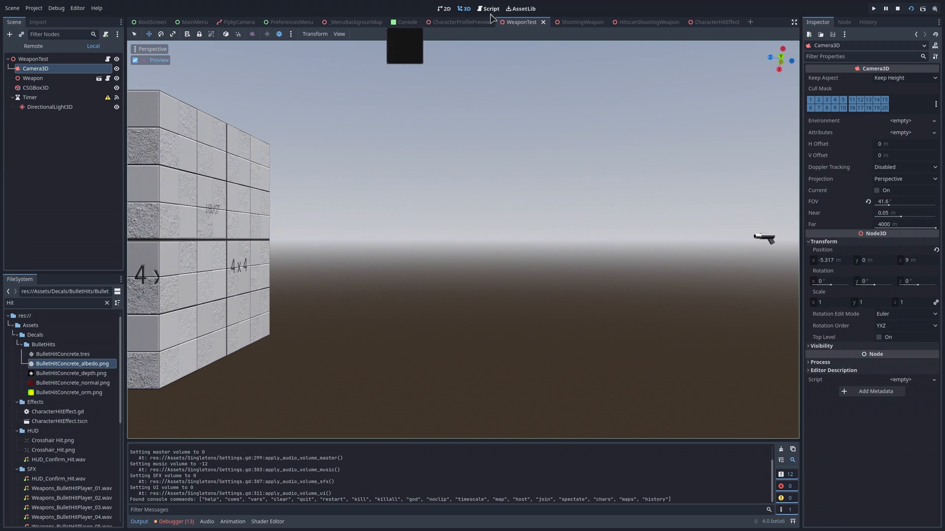
pyautogui.click(874, 8)
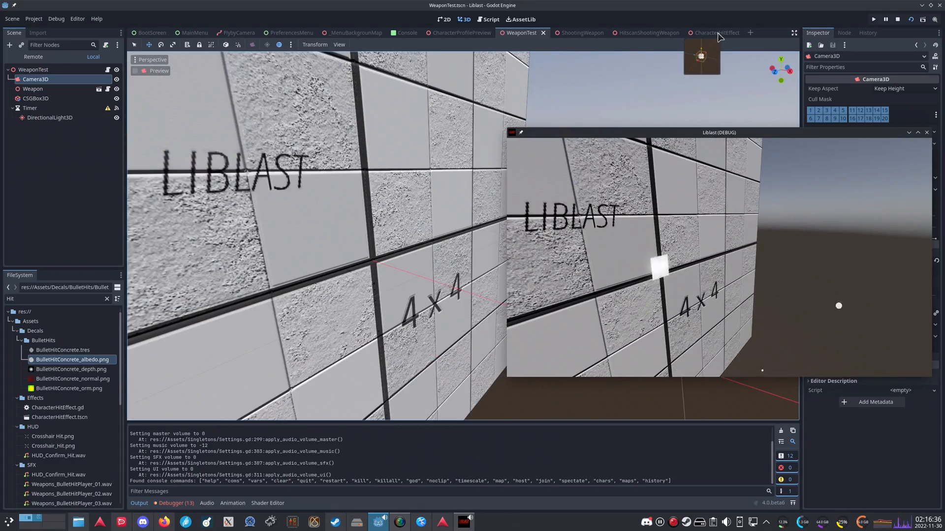
# Make the mesh a CylinderMesh cone (top 0, bottom 0.1, height 0.5) with a red StandardMaterial3D
pyautogui.click(716, 33)
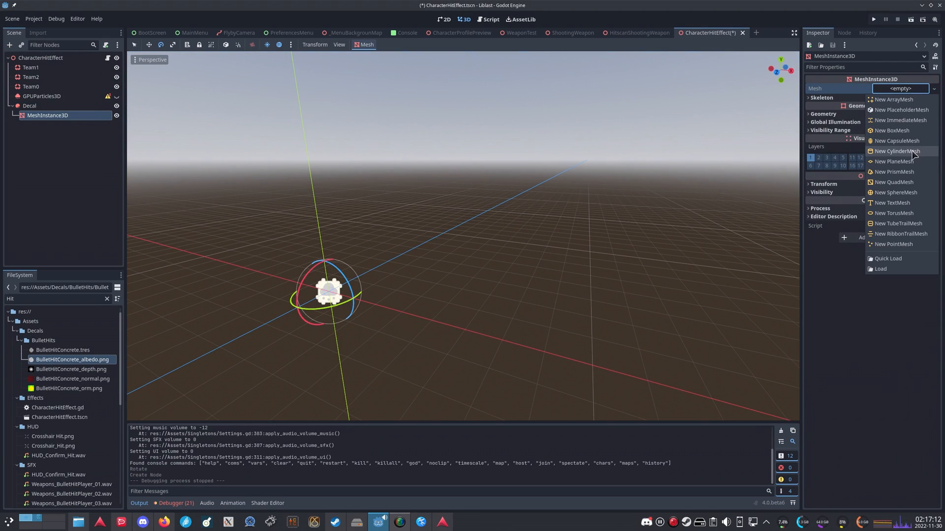
pyautogui.click(893, 150)
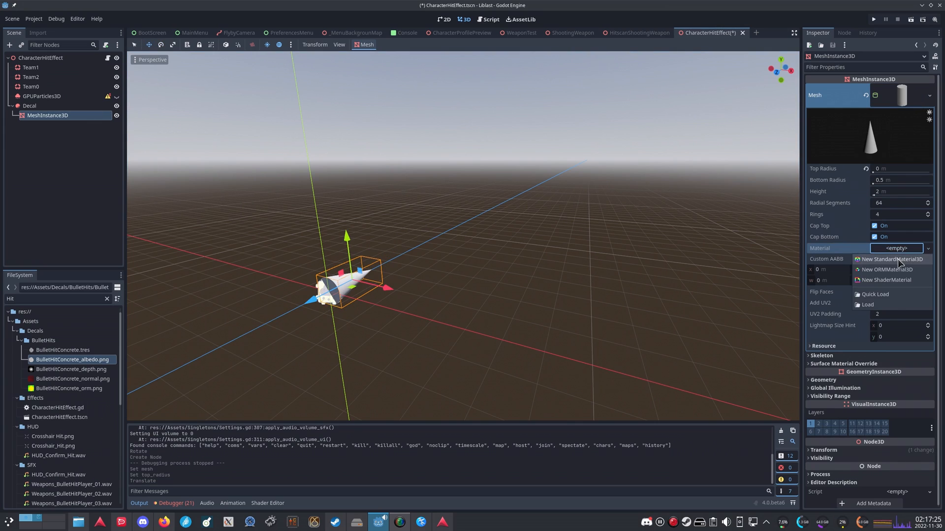
pyautogui.click(884, 260)
pyautogui.write('0.5')
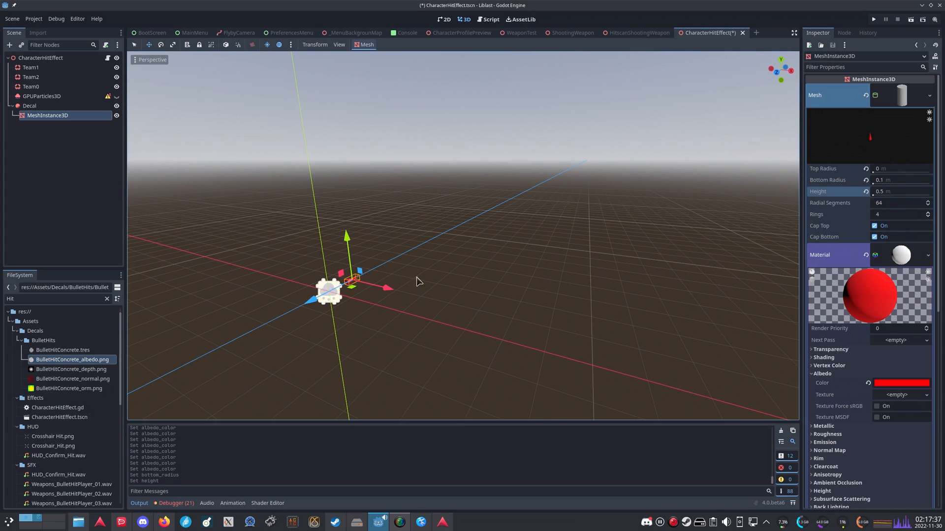
# Slide the cone to Z -0.2, run WeaponTest and fire at the wall to see red cone hits
pyautogui.moveTo(329, 291); pyautogui.dragTo(423, 247)
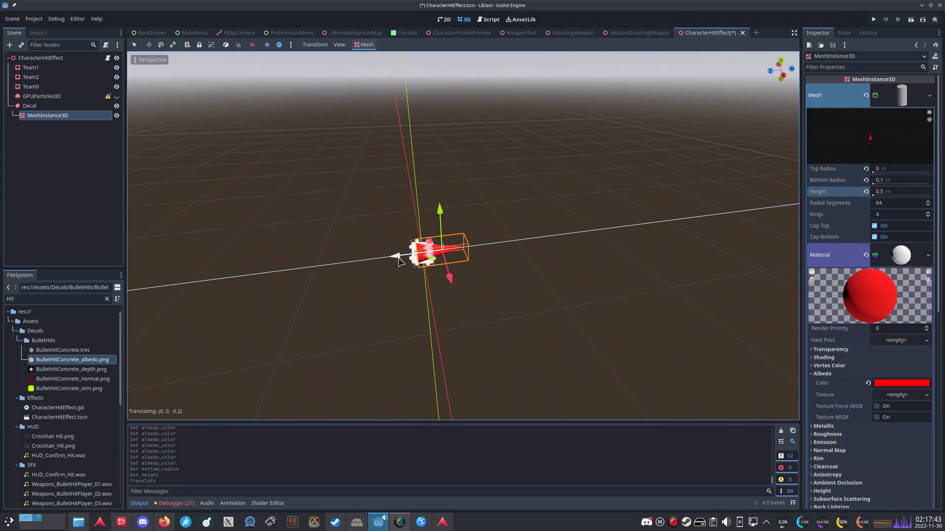
pyautogui.click(525, 32)
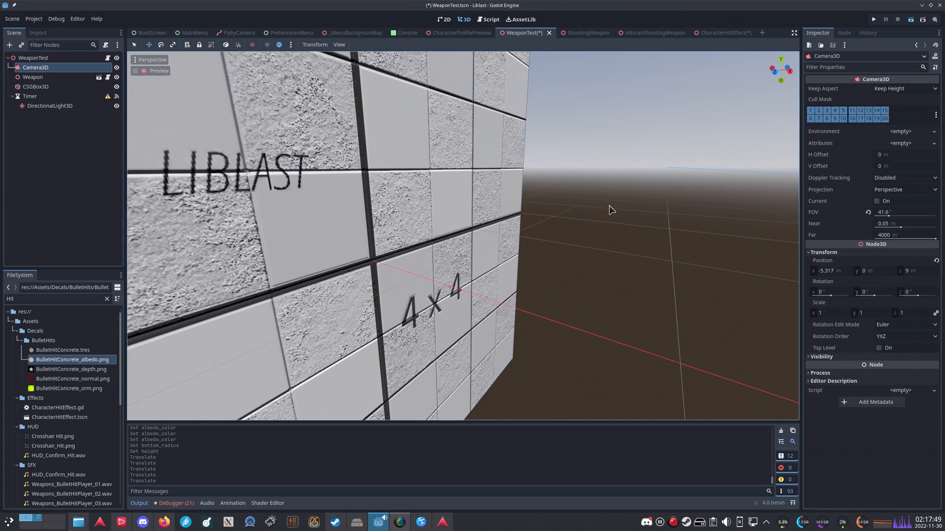
pyautogui.click(872, 19)
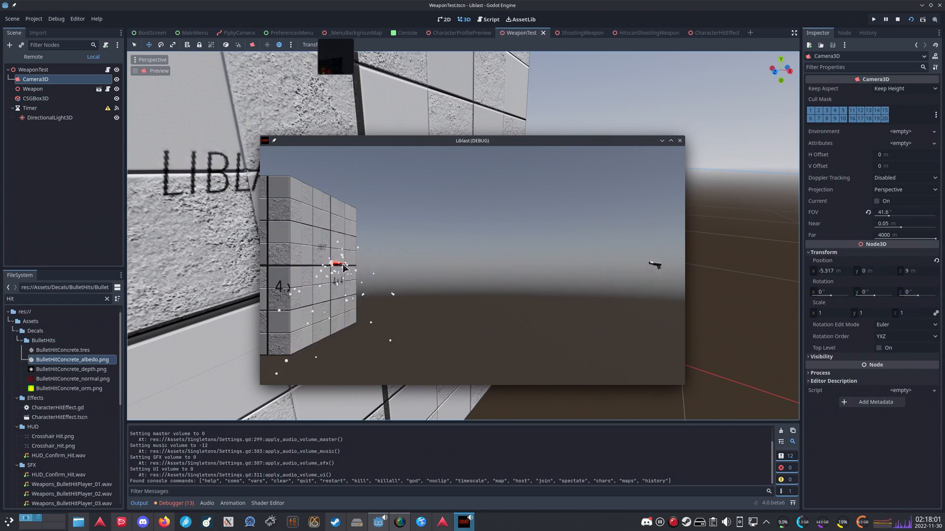
pyautogui.click(712, 32)
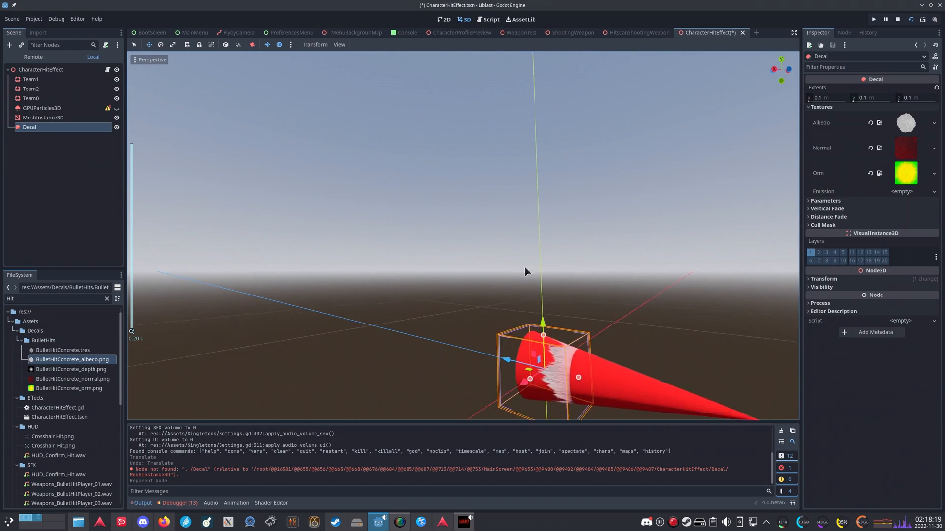
# Rotate the decal and push the cone back to meet it, shrinking the cone to 0.025
pyautogui.click(44, 117)
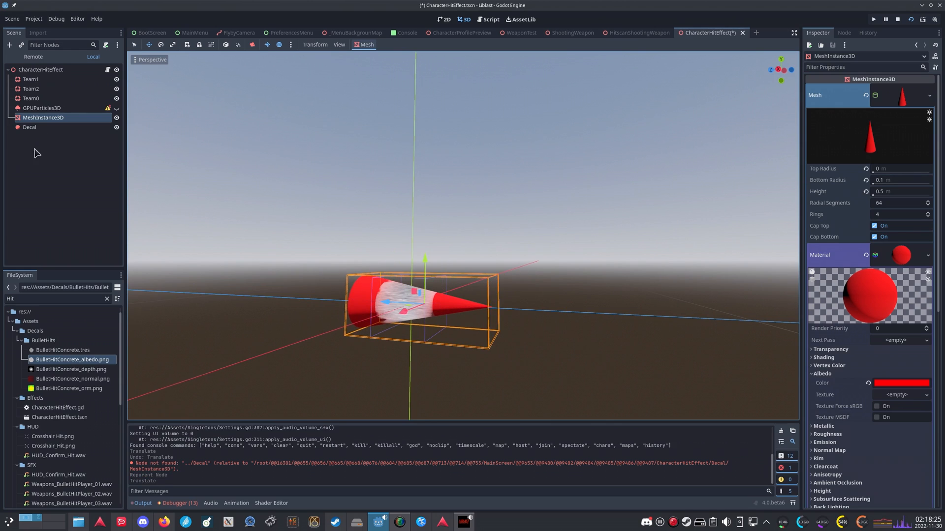
pyautogui.click(30, 127)
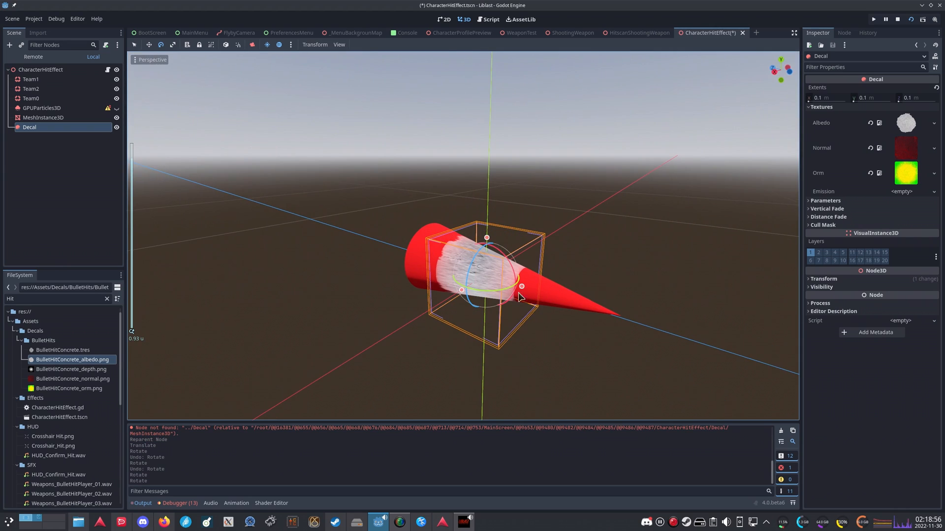
pyautogui.click(43, 117)
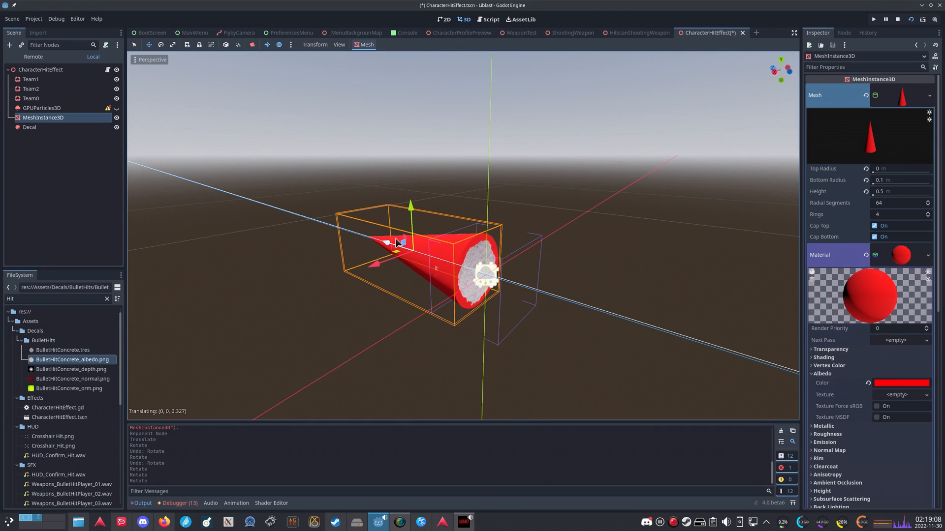
pyautogui.click(872, 19)
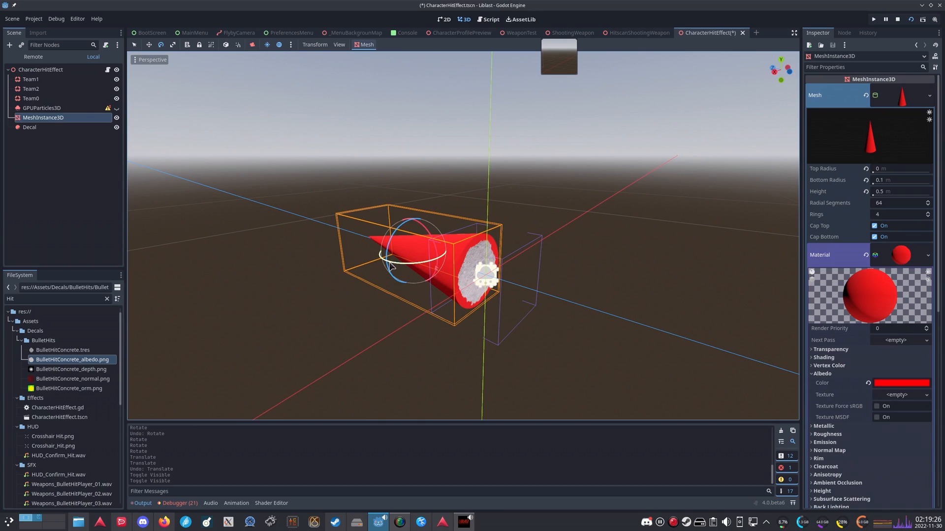
pyautogui.moveTo(483, 272); pyautogui.dragTo(536, 289)
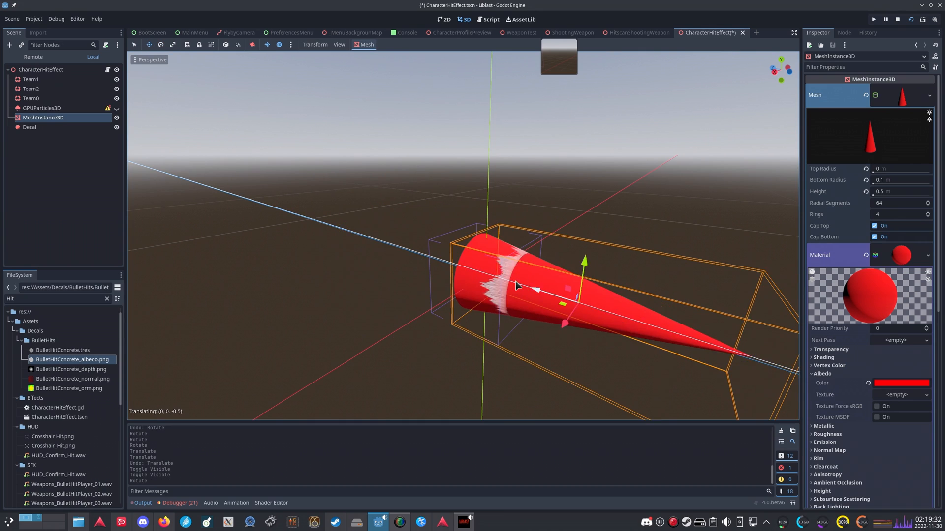
pyautogui.write('0.025')
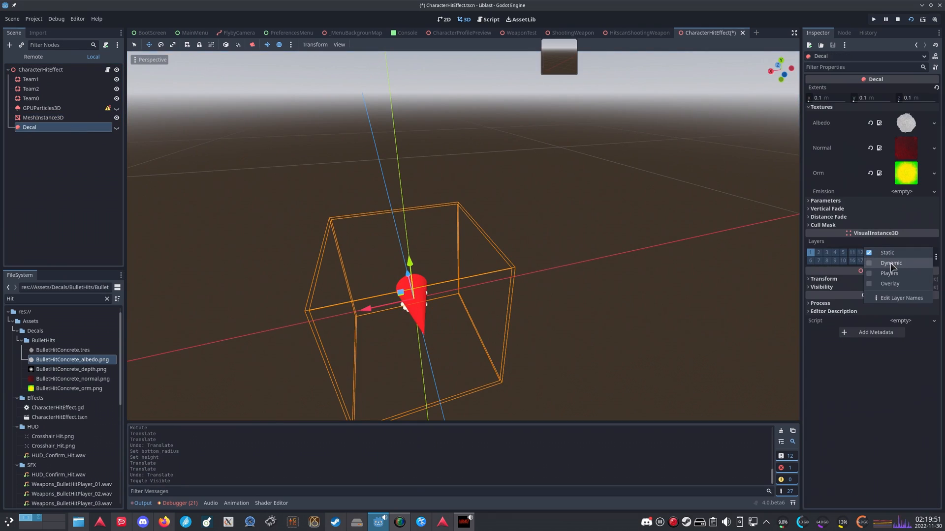
# Put the cone on render layer 2 and exclude layer 2 from the decal's cull mask, then save
pyautogui.click(46, 118)
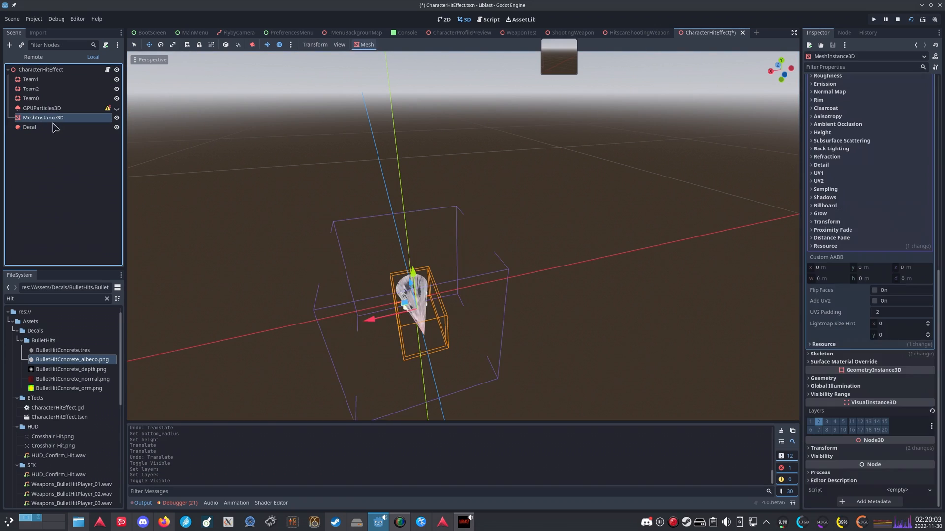
pyautogui.click(30, 127)
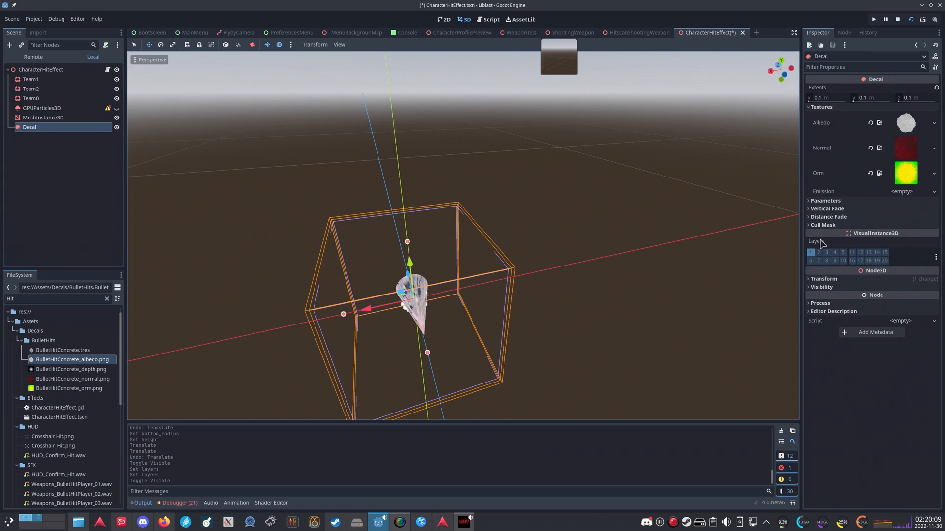
pyautogui.click(821, 224)
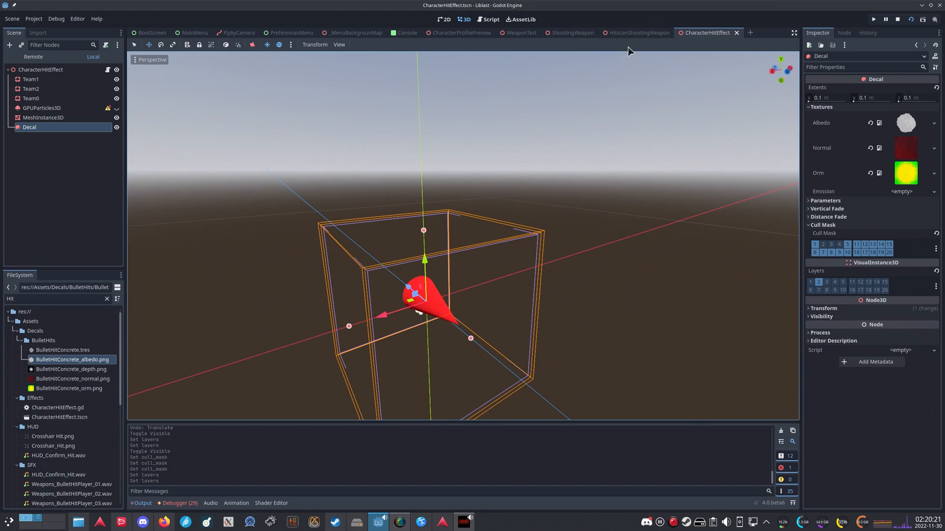
# Check spawn_hit_effect in the HitscanShootingWeapon script, then run WeaponTest and shoot the wall
pyautogui.click(636, 32)
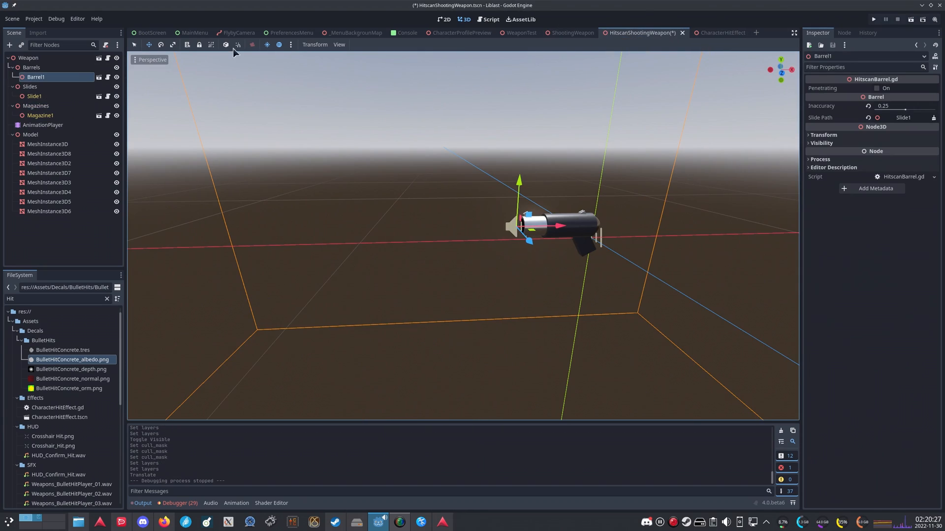
pyautogui.click(490, 19)
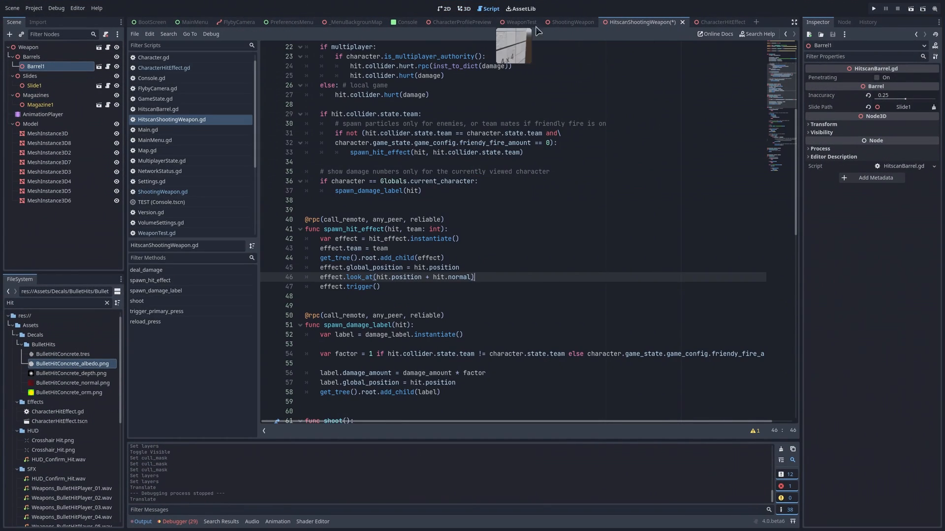
pyautogui.click(519, 22)
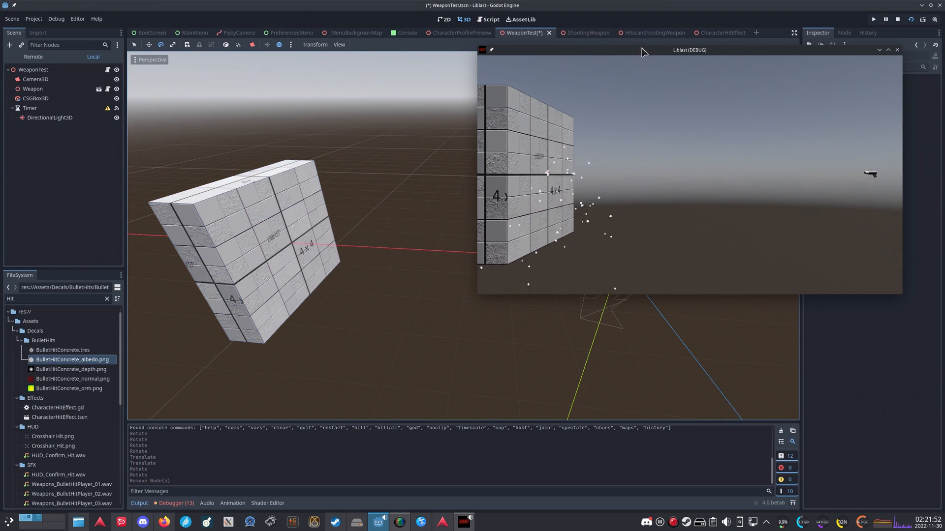
# Switch to the HitscanBarrel scene, close the debug game, and bring up the Barrel node's script
pyautogui.click(490, 18)
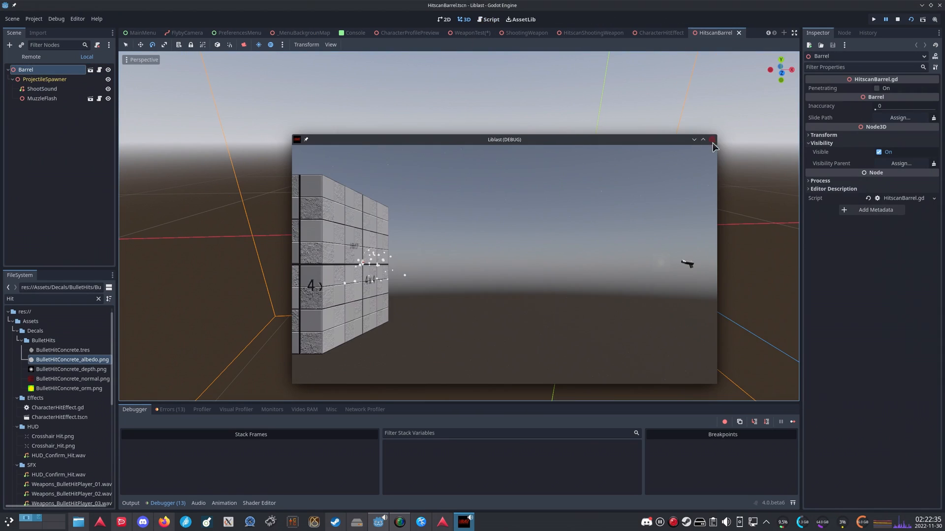
pyautogui.click(712, 140)
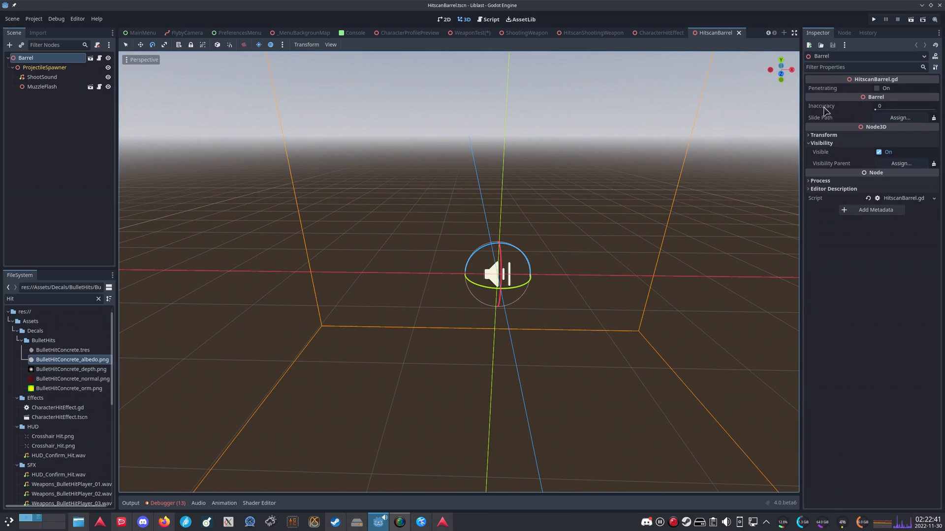
pyautogui.click(490, 18)
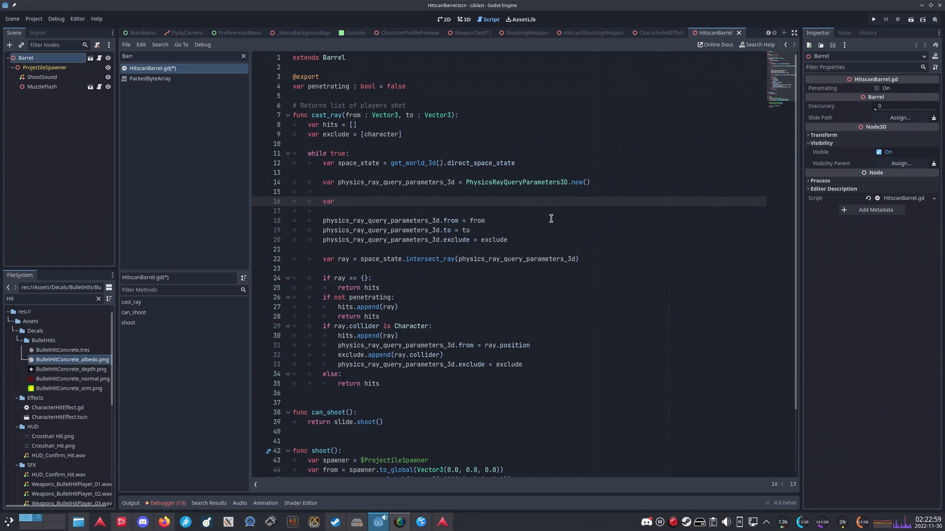
# Declare random_spread in cast_ray from randf_range(-1,1) components
pyautogui.write('random_spread = Vector3')
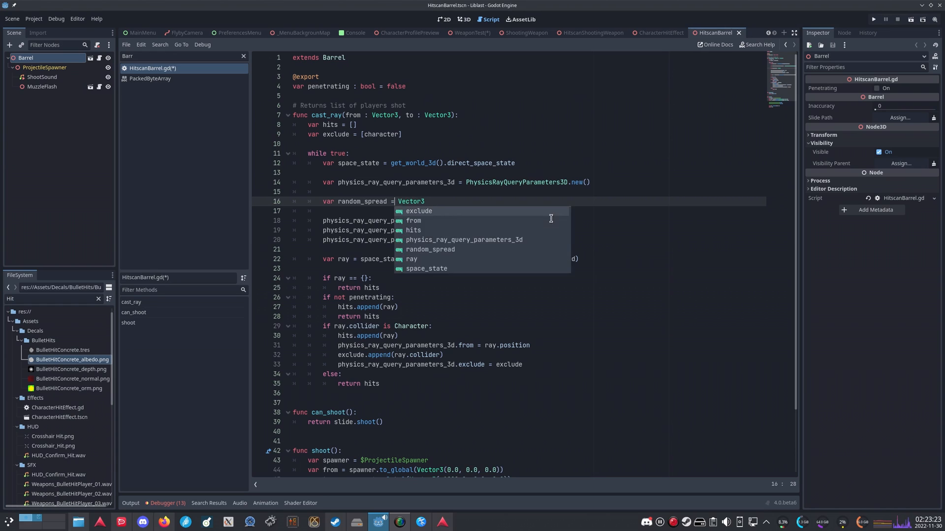
pyautogui.write('(rand')
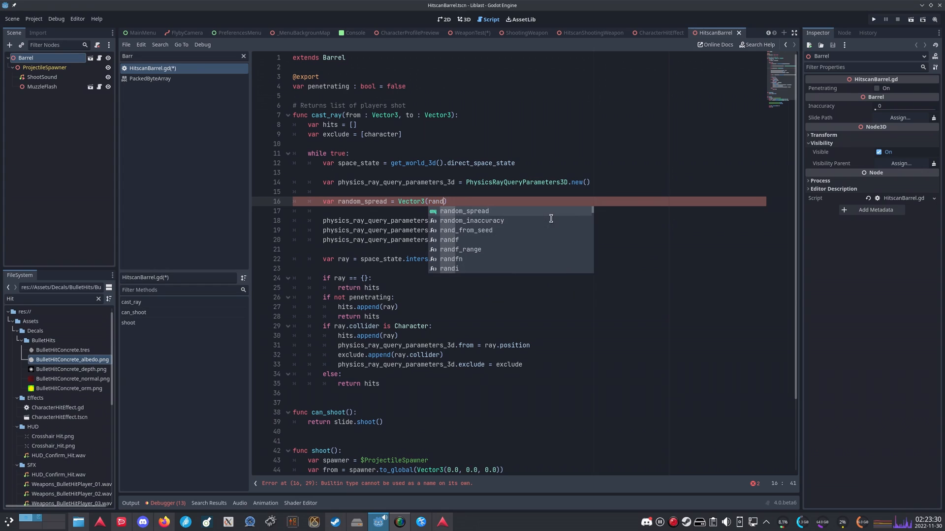
pyautogui.click(461, 250)
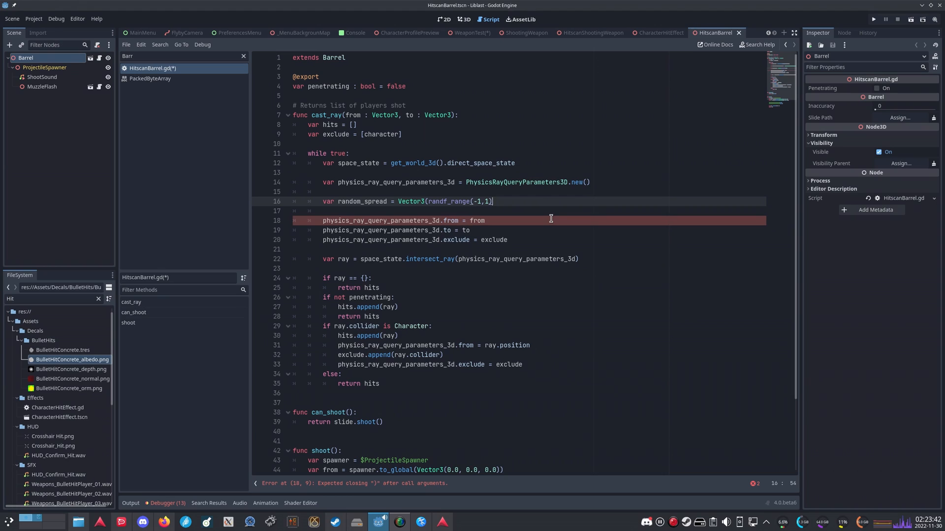
pyautogui.write(', randf_range(-1,1), randf_range(-1,1))')
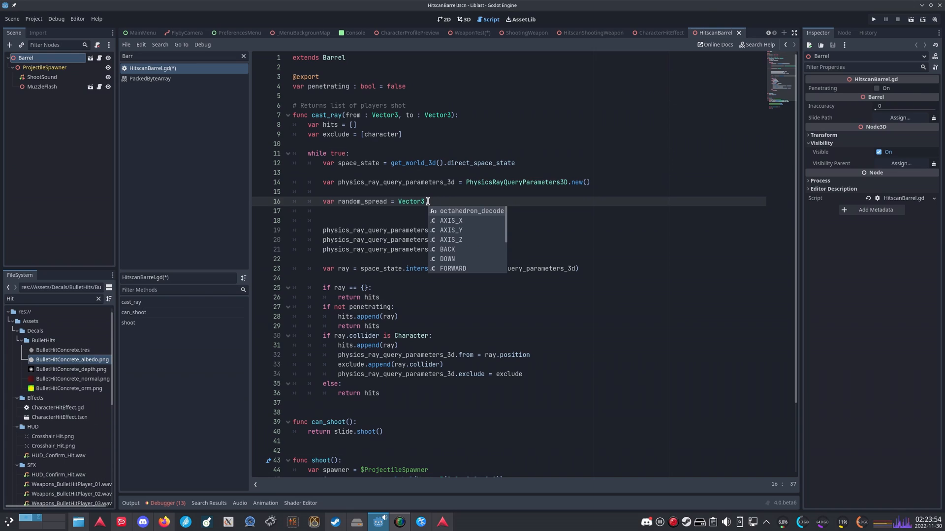
# Rework it as Vector3.FORWARD rotated around UP, FORWARD and LEFT by random angles, scaled by inaccuracy, and add it to the target
pyautogui.write('FORWARD')
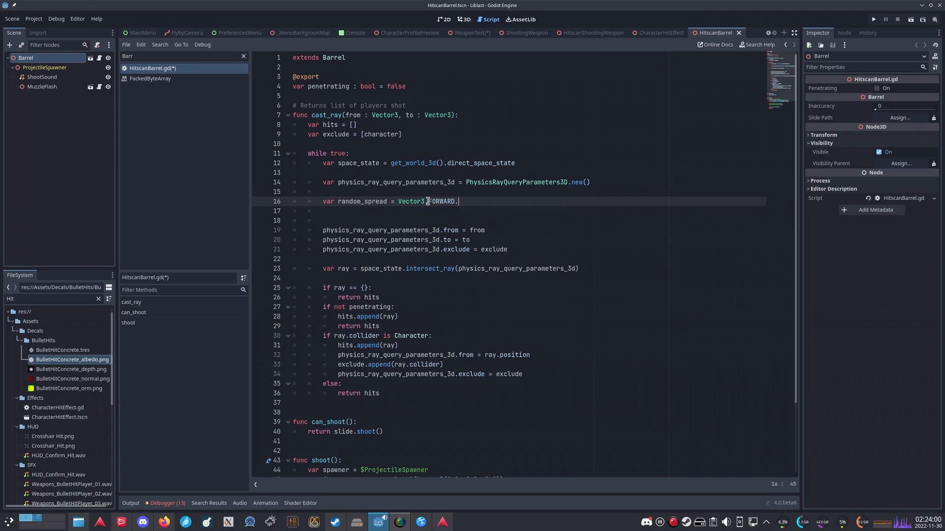
pyautogui.write('.rotated(Vector3.UP, )')
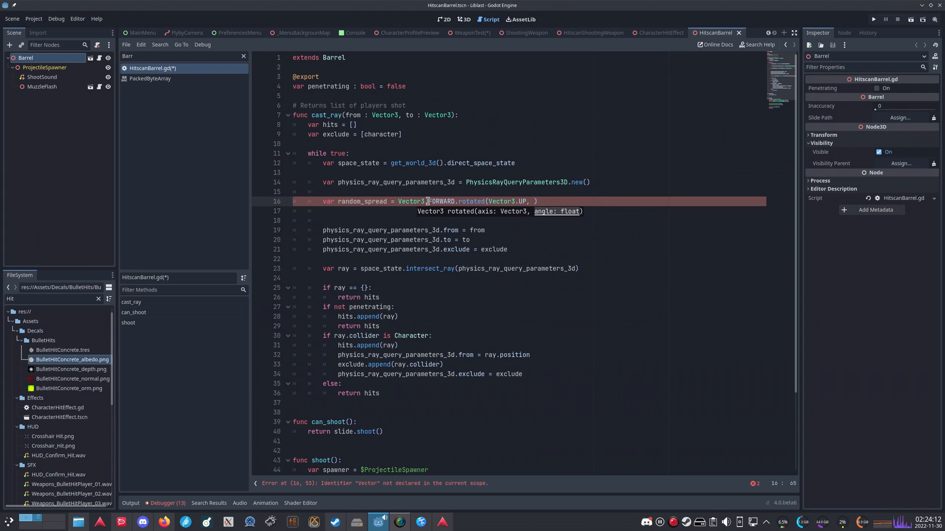
pyautogui.write('randf_range(-PI, PI))\\')
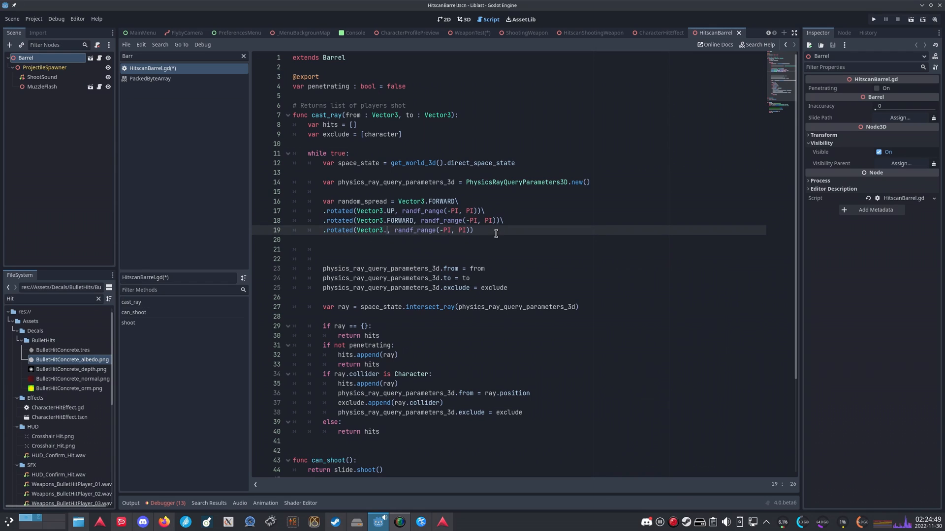
pyautogui.write('LEFT')
pyautogui.click(510, 239)
pyautogui.write('* inaccuracy')
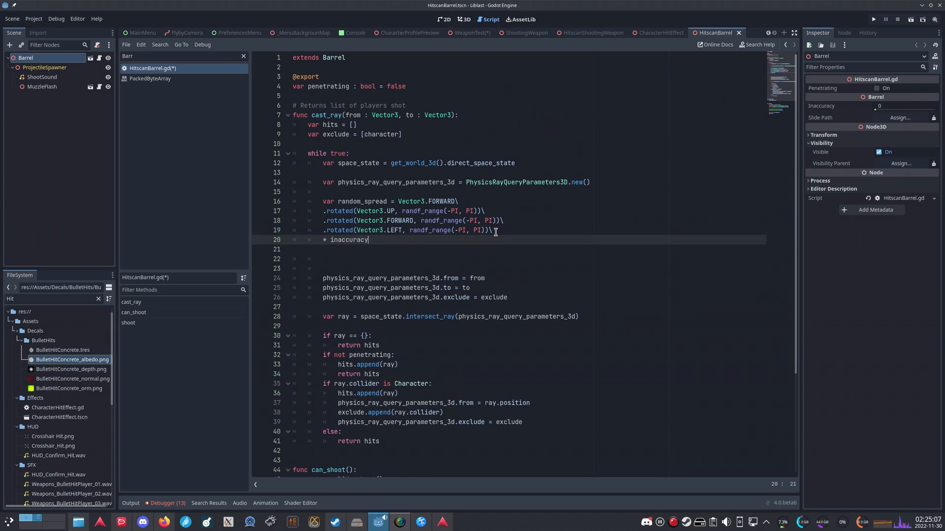
pyautogui.write('+ random_spread')
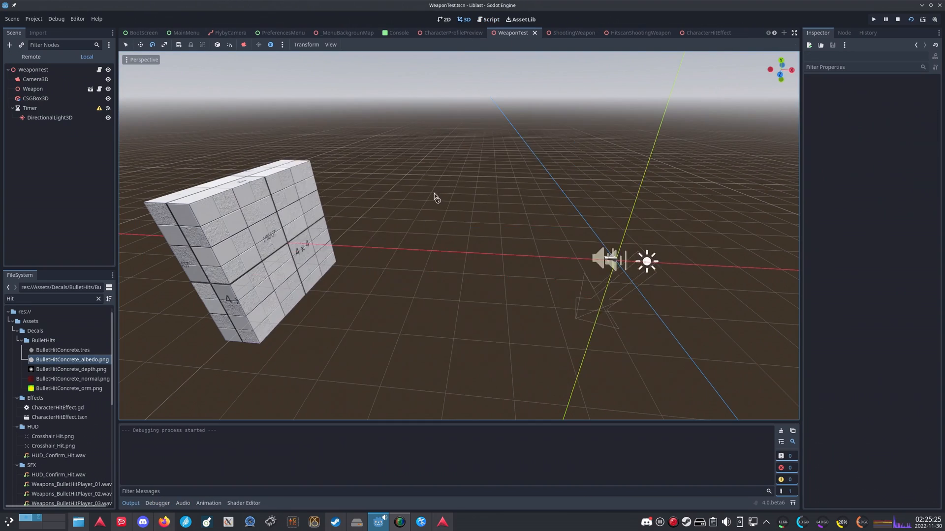
# Close the Liblast (DEBUG) window and return to HitscanBarrel.gd in the Script editor
pyautogui.click(872, 19)
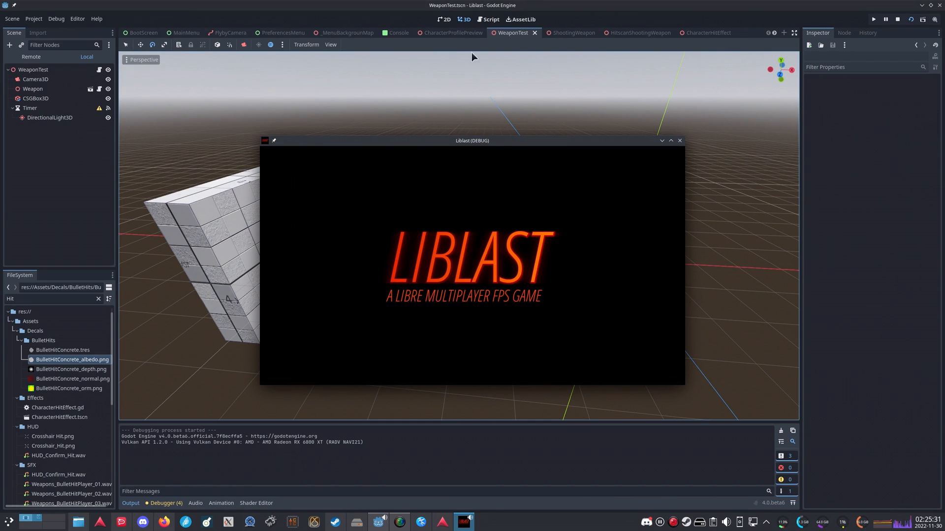
pyautogui.click(488, 18)
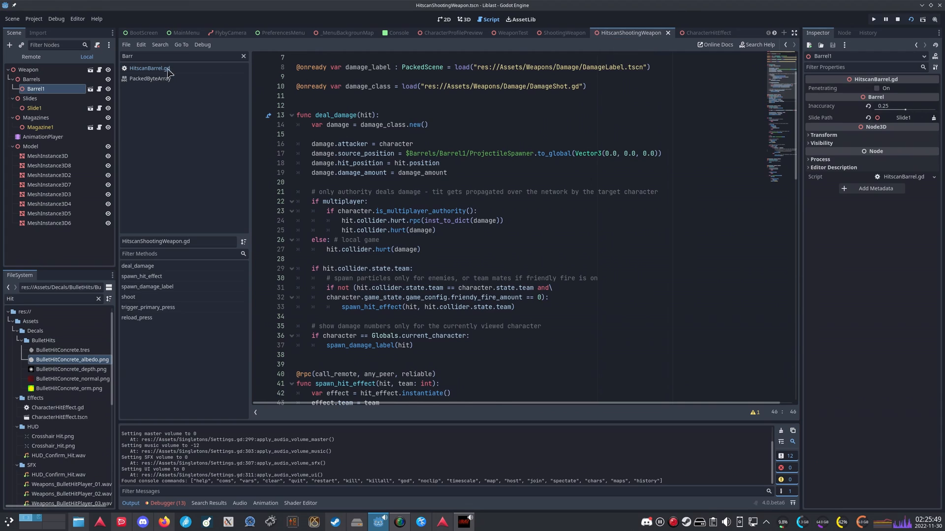
pyautogui.click(150, 69)
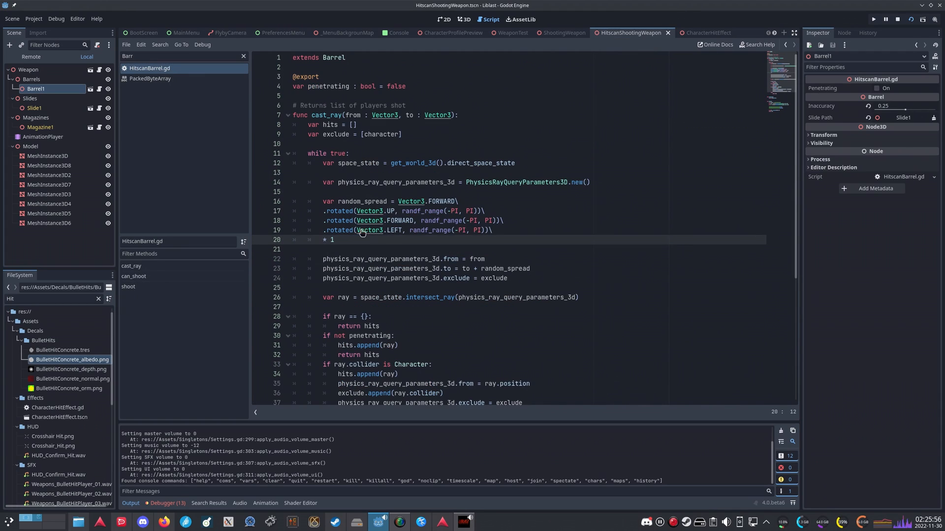